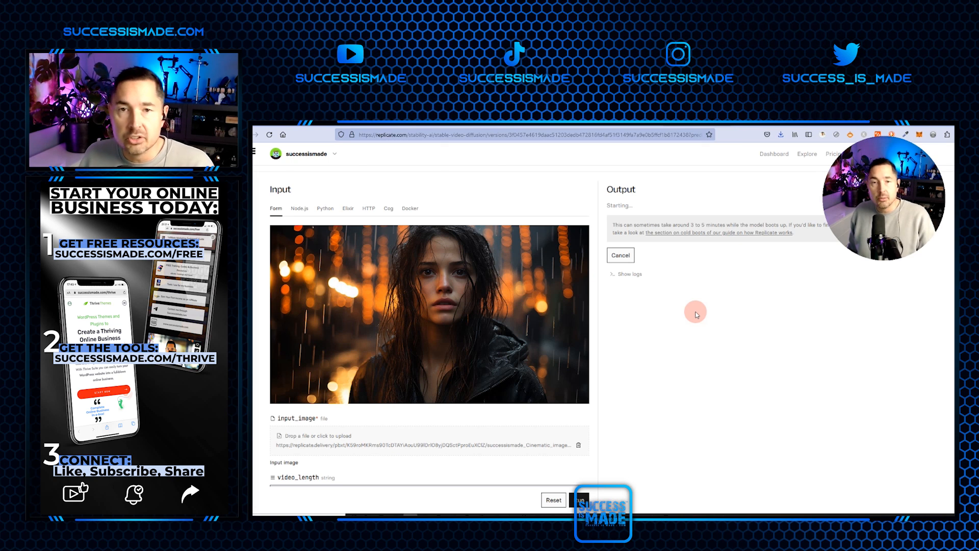
{"action": "mouse_move", "coordinate": [610, 317]}
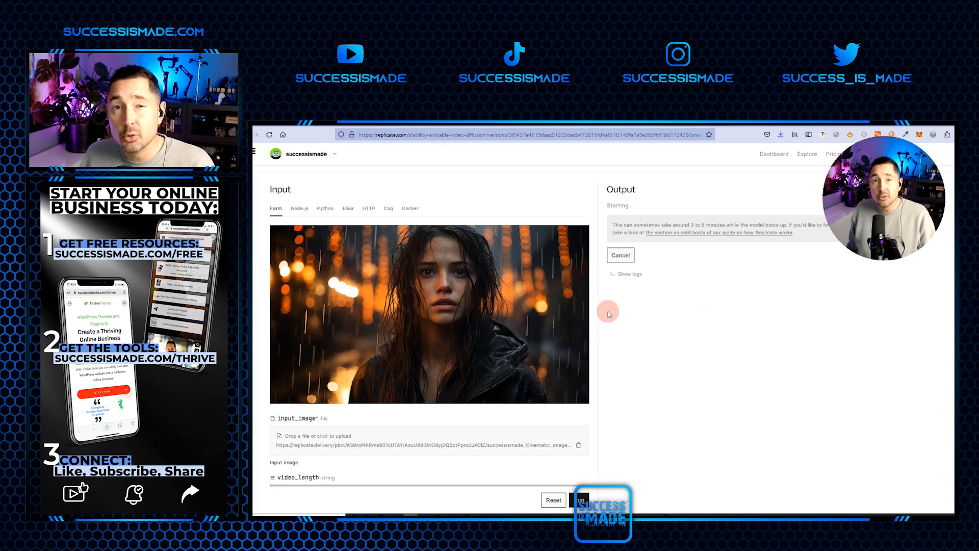
{"action": "mouse_move", "coordinate": [564, 371]}
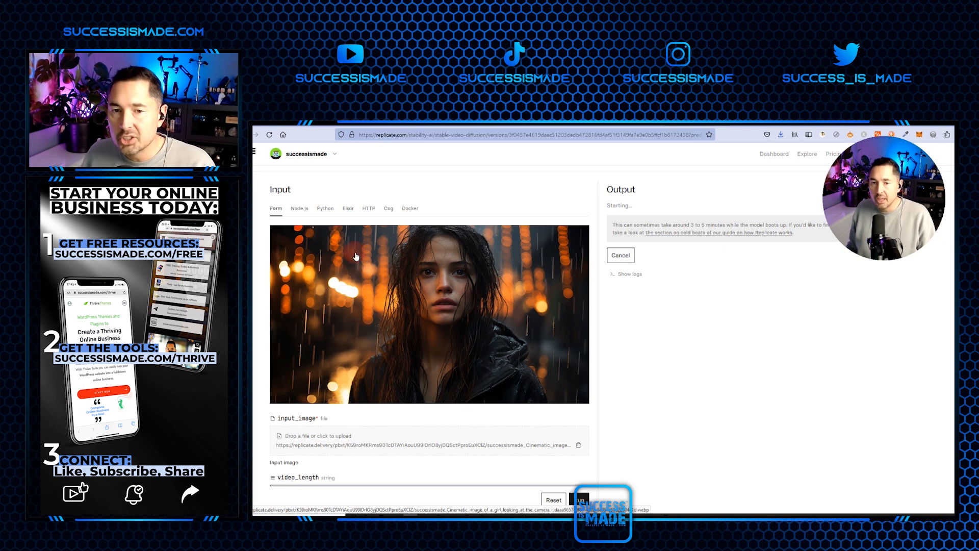
{"action": "mouse_move", "coordinate": [315, 330]}
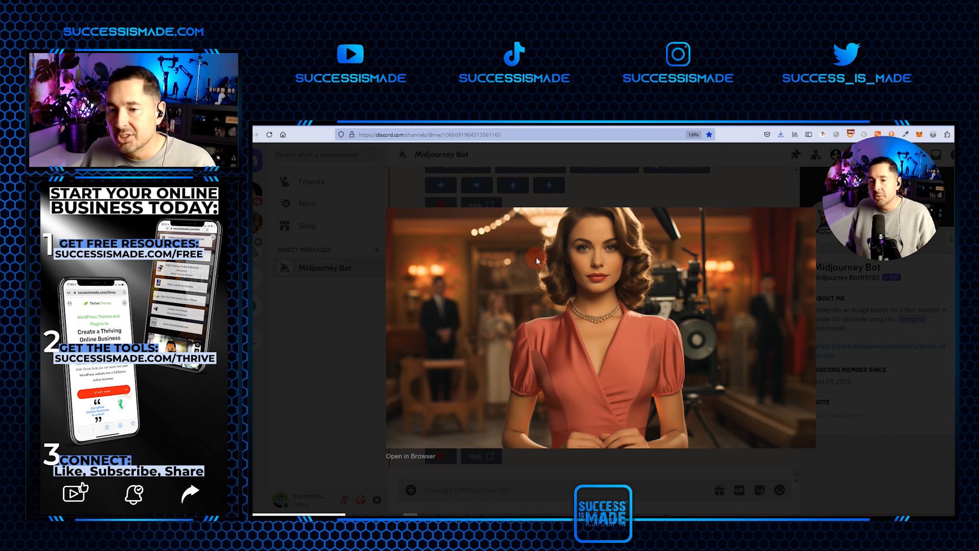
{"action": "mouse_move", "coordinate": [700, 344]}
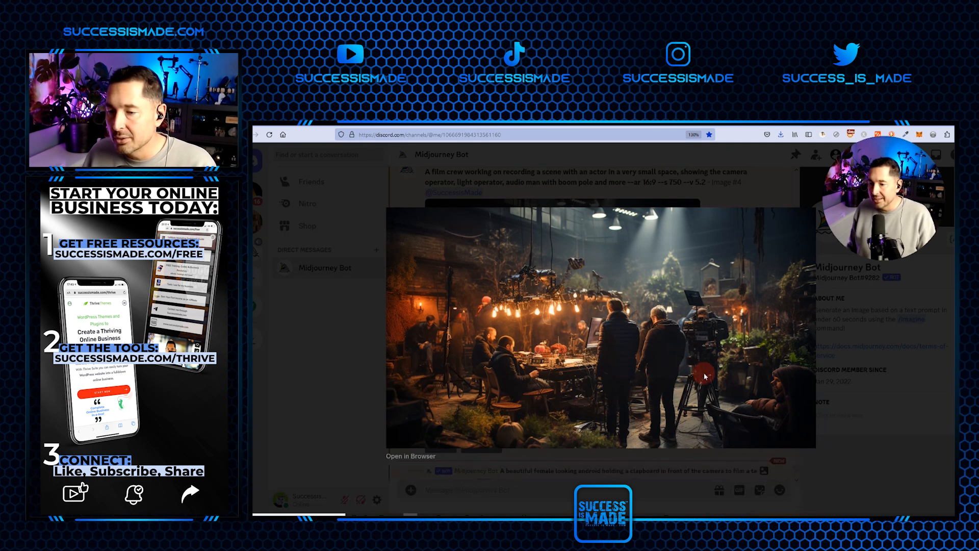
{"action": "mouse_move", "coordinate": [631, 346]}
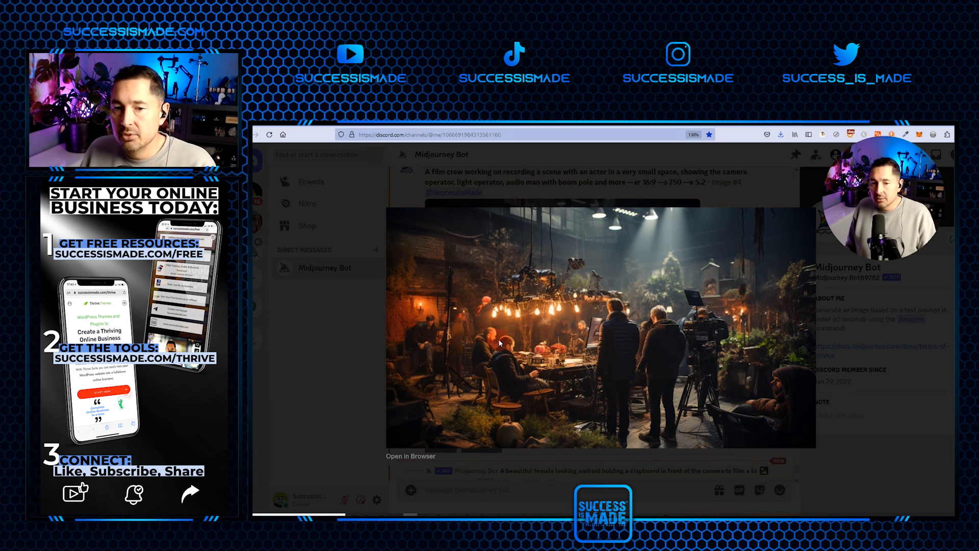
{"action": "mouse_move", "coordinate": [732, 281]}
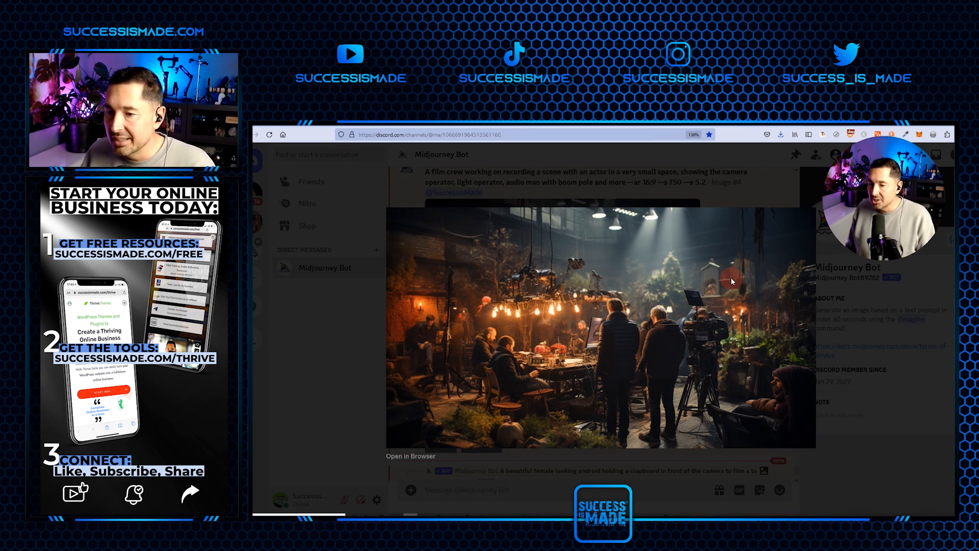
{"action": "mouse_move", "coordinate": [886, 421]}
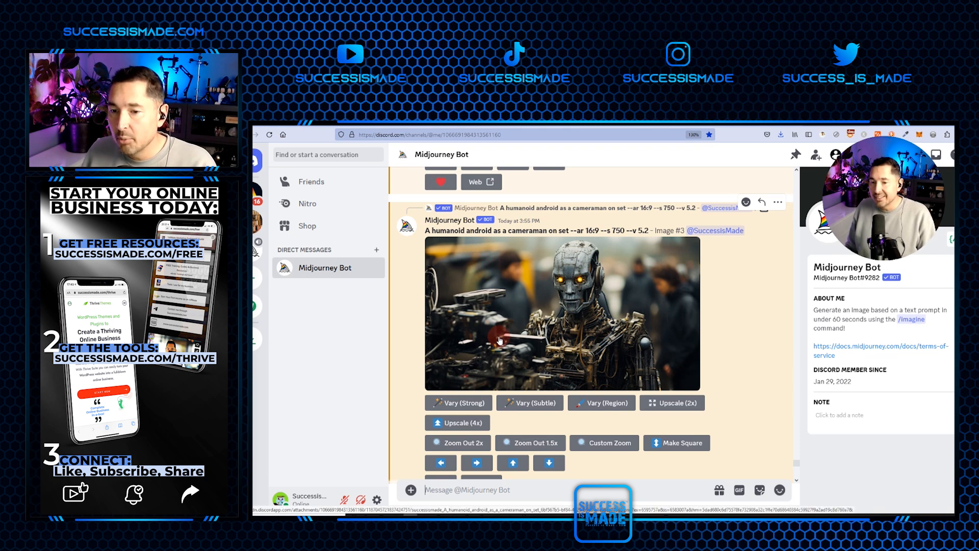
{"action": "mouse_move", "coordinate": [591, 332]}
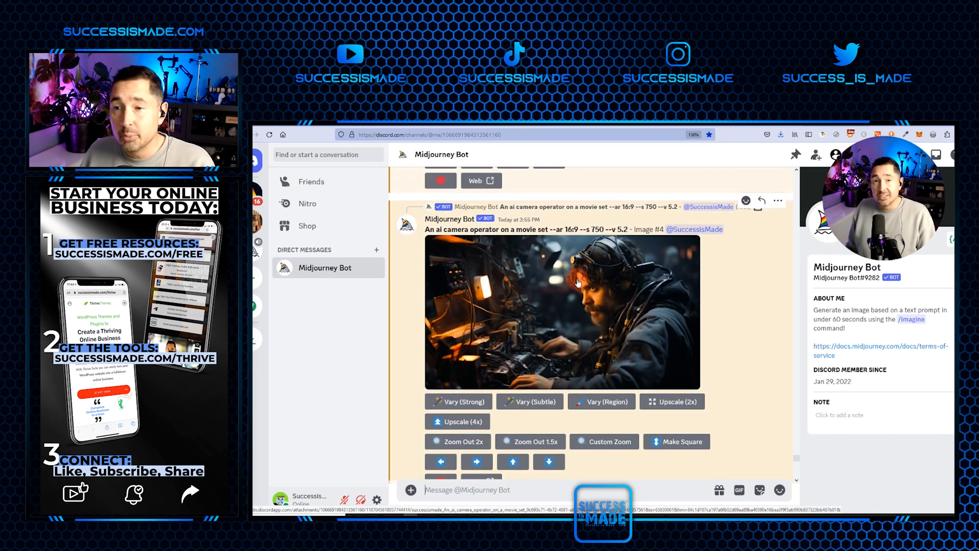
{"action": "mouse_move", "coordinate": [611, 344]}
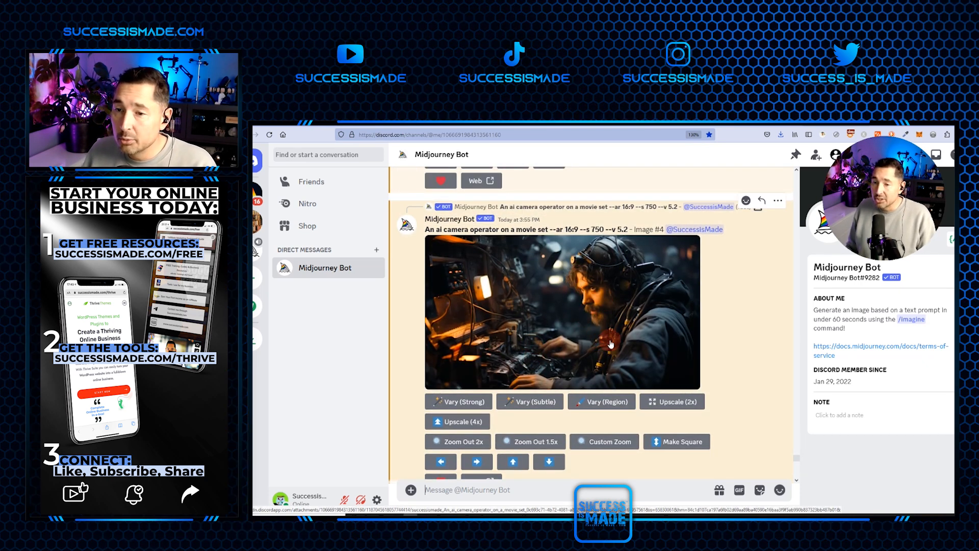
{"action": "mouse_move", "coordinate": [628, 361]}
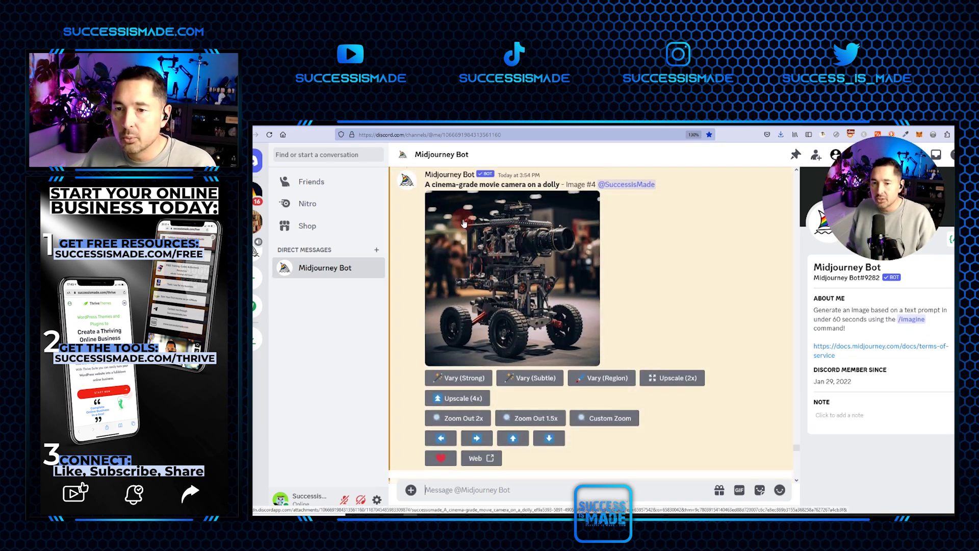
{"action": "mouse_move", "coordinate": [581, 297]}
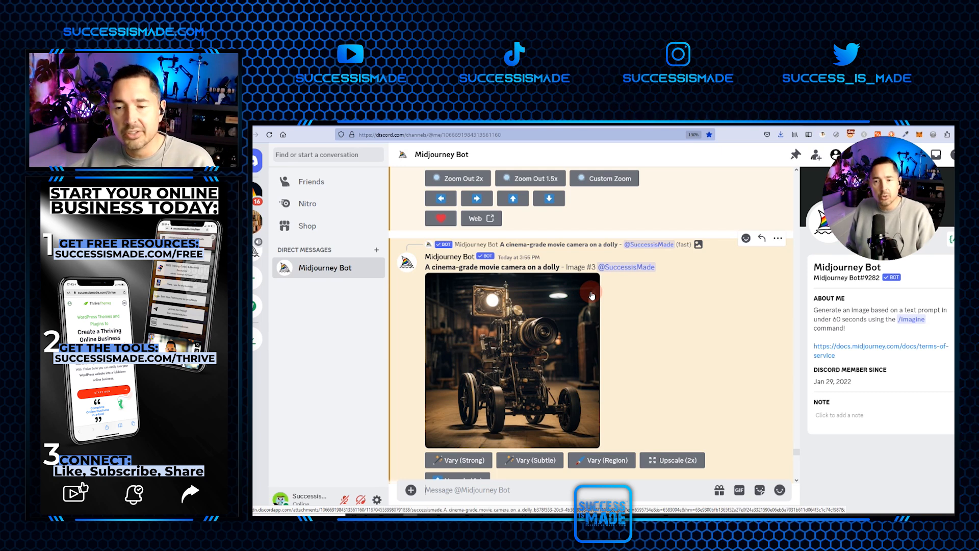
{"action": "mouse_move", "coordinate": [445, 417]}
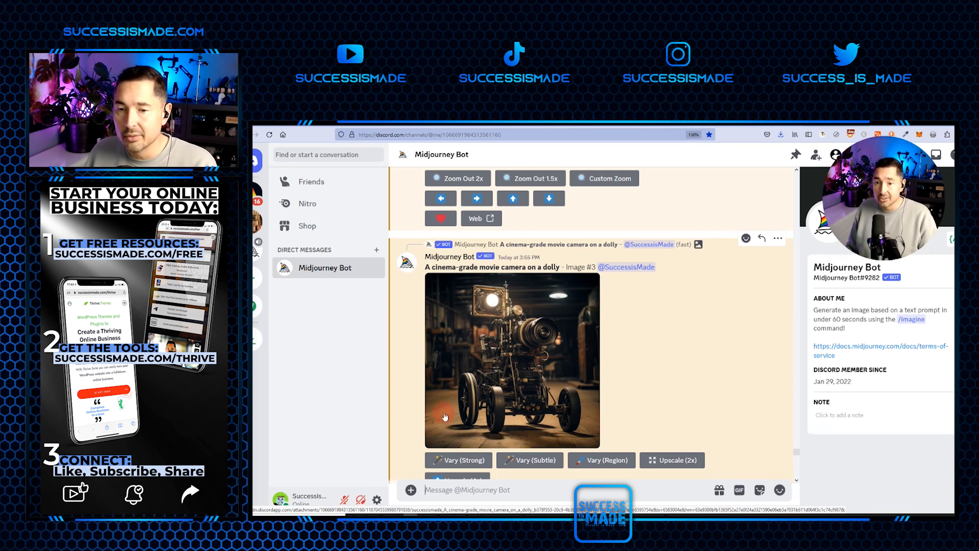
Scroll the Midjourney chat down to the cinema-grade camera on a dolly, Image #3
{"action": "scroll", "scroll_direction": "down", "scroll_amount": 3}
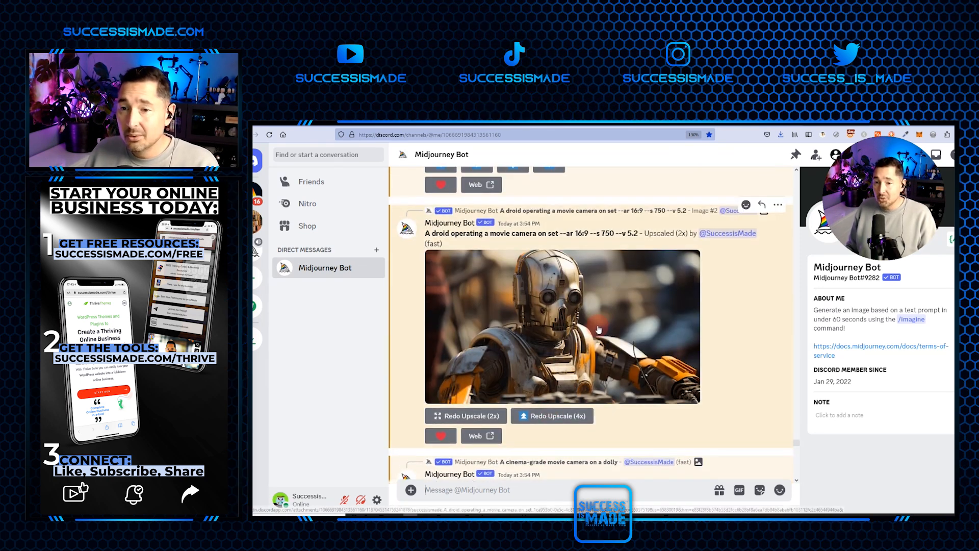
{"action": "mouse_move", "coordinate": [693, 325]}
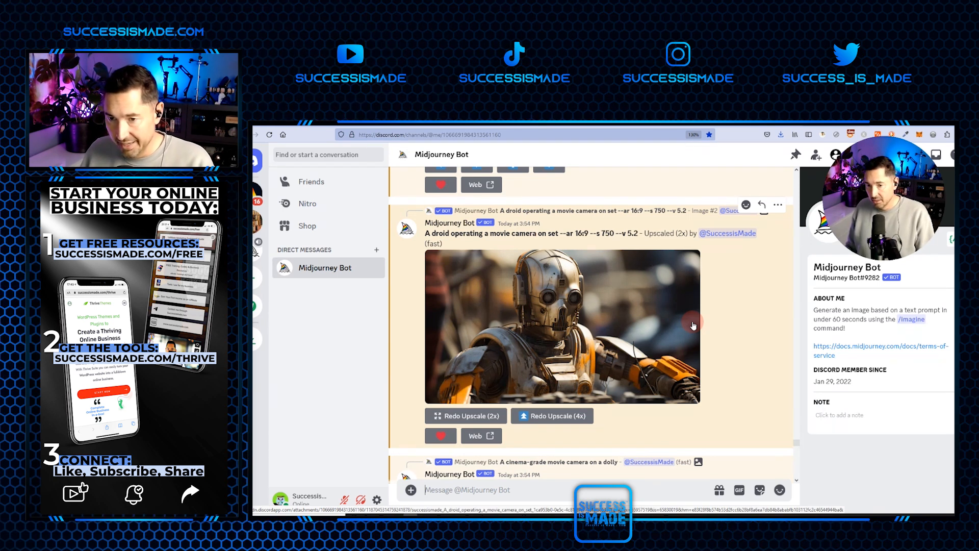
{"action": "mouse_move", "coordinate": [667, 310]}
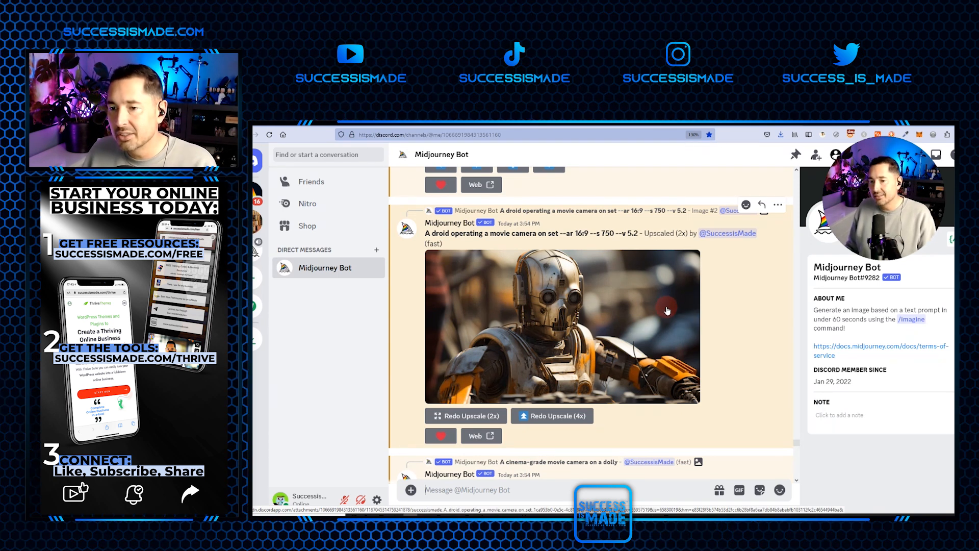
{"action": "mouse_move", "coordinate": [546, 263]}
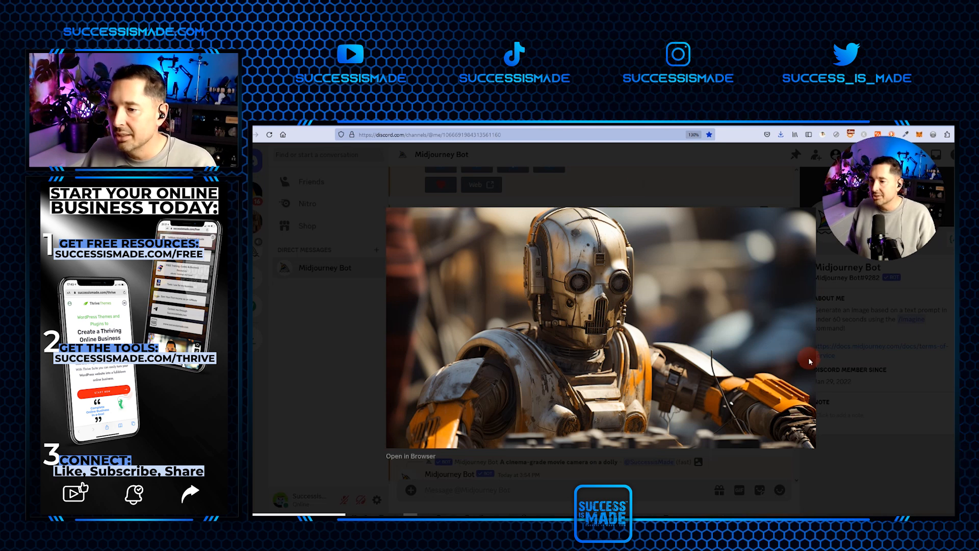
{"action": "mouse_move", "coordinate": [669, 191]}
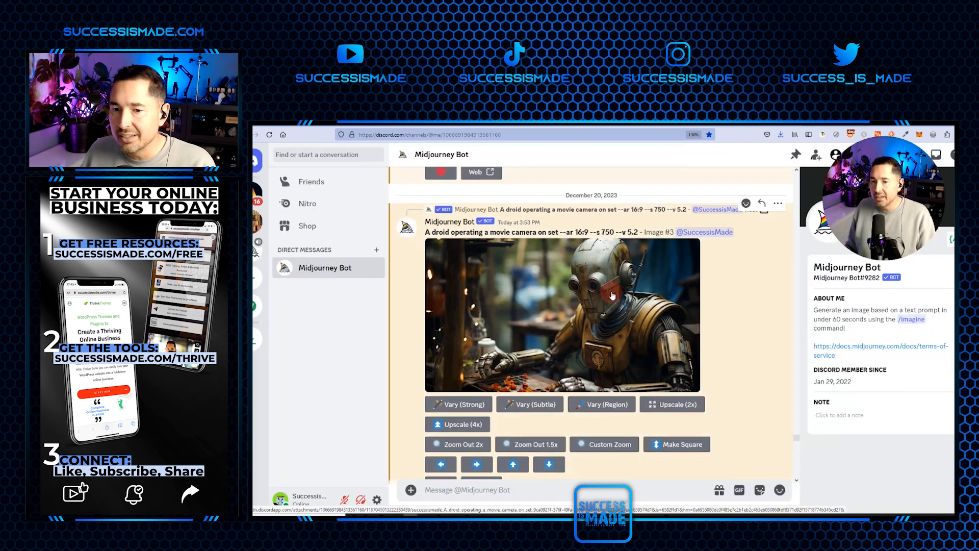
Enlarge Image #3 of the droid operating a movie camera to full size
{"action": "left_click", "coordinate": [562, 314]}
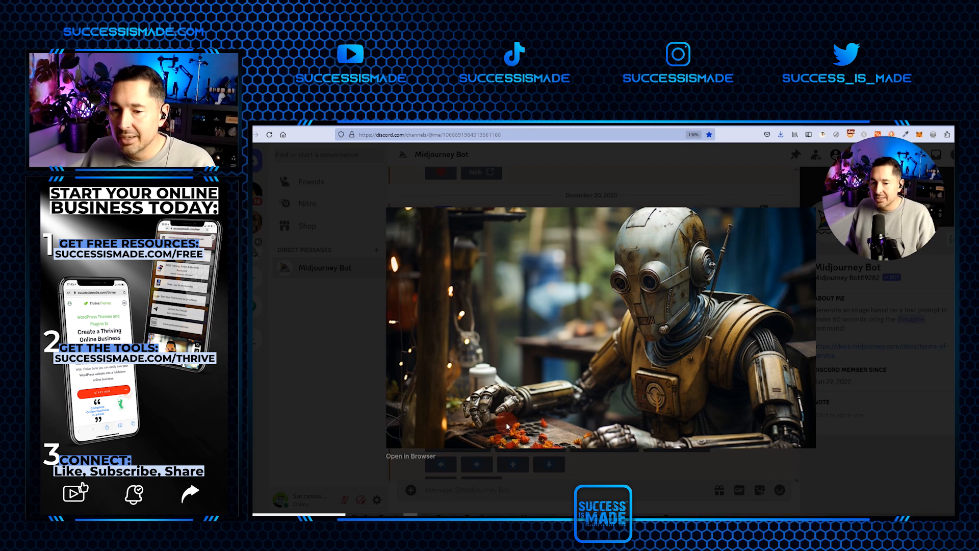
{"action": "mouse_move", "coordinate": [740, 421]}
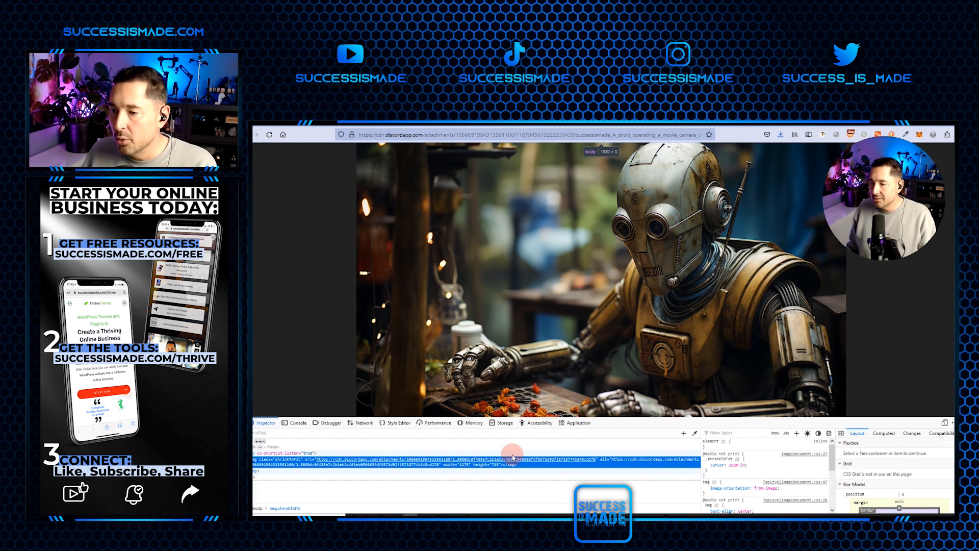
Close the developer tools on the standalone droid image page with F12
{"action": "key", "text": "F12"}
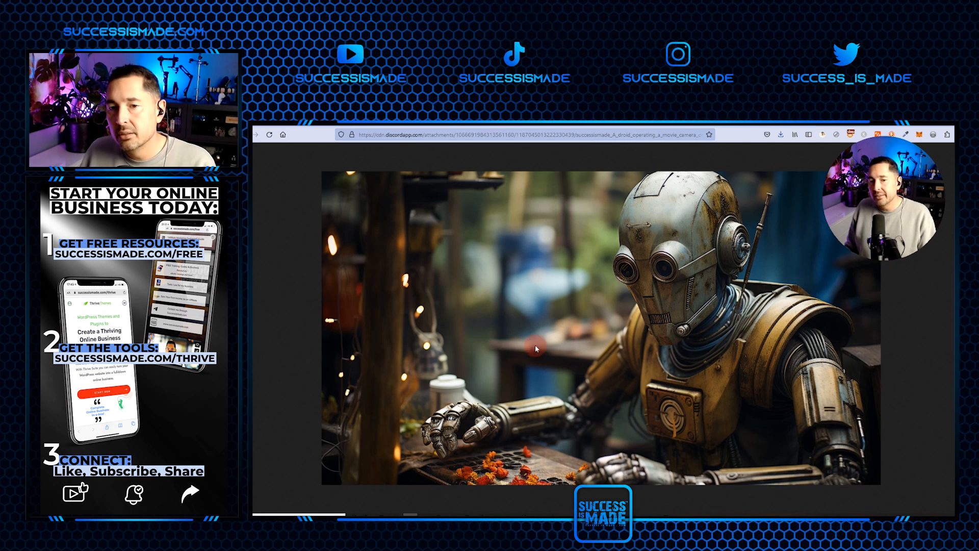
{"action": "mouse_move", "coordinate": [531, 317]}
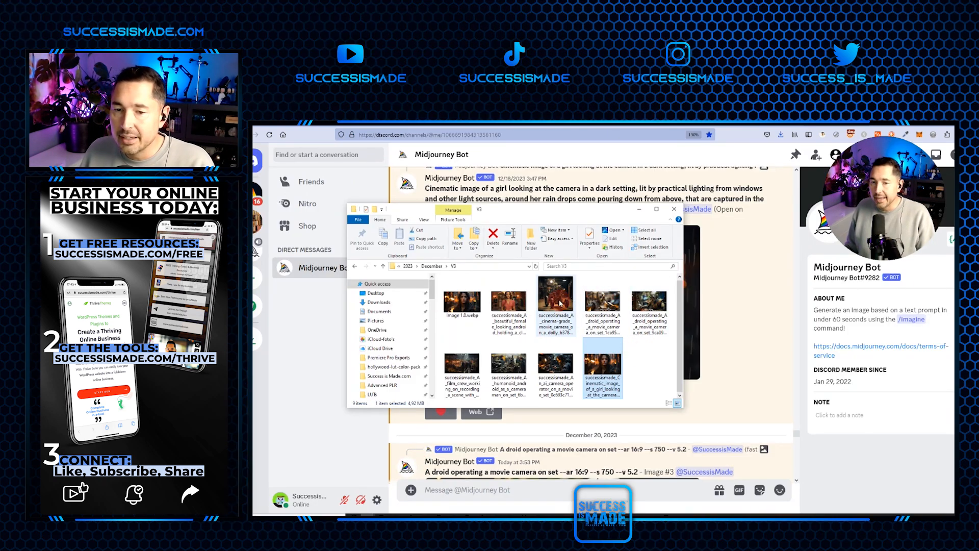
{"action": "mouse_move", "coordinate": [592, 357]}
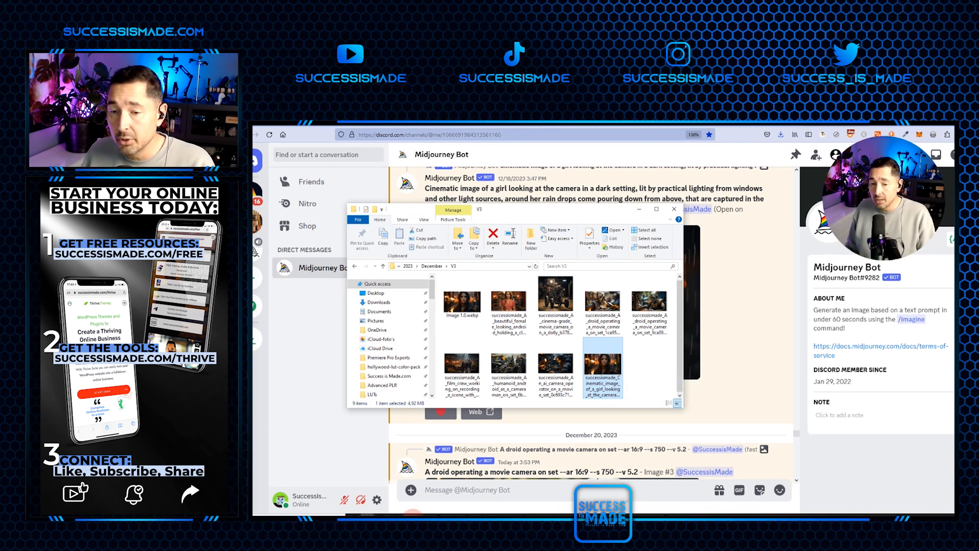
Play the Output preview of the generated four-second rainy girl video
{"action": "left_click", "coordinate": [674, 209]}
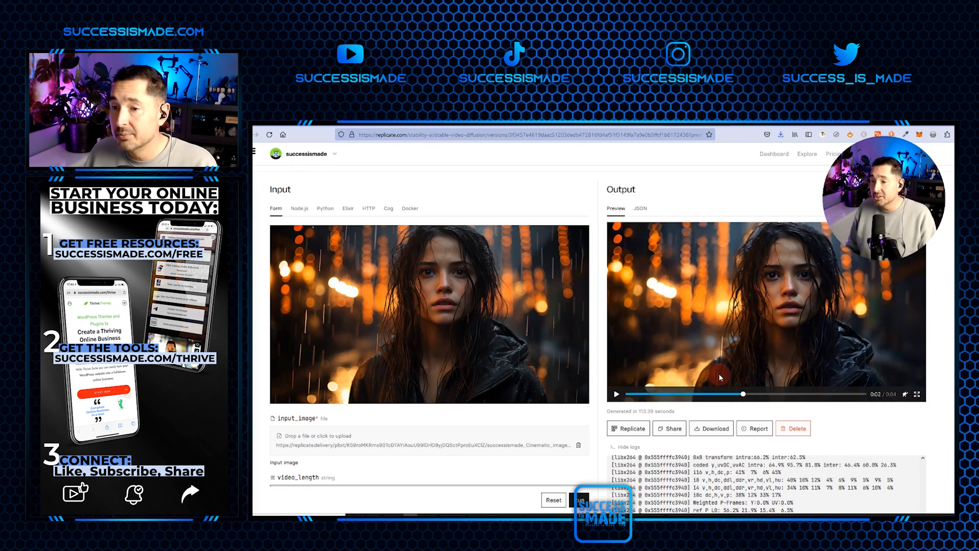
{"action": "left_click", "coordinate": [616, 394]}
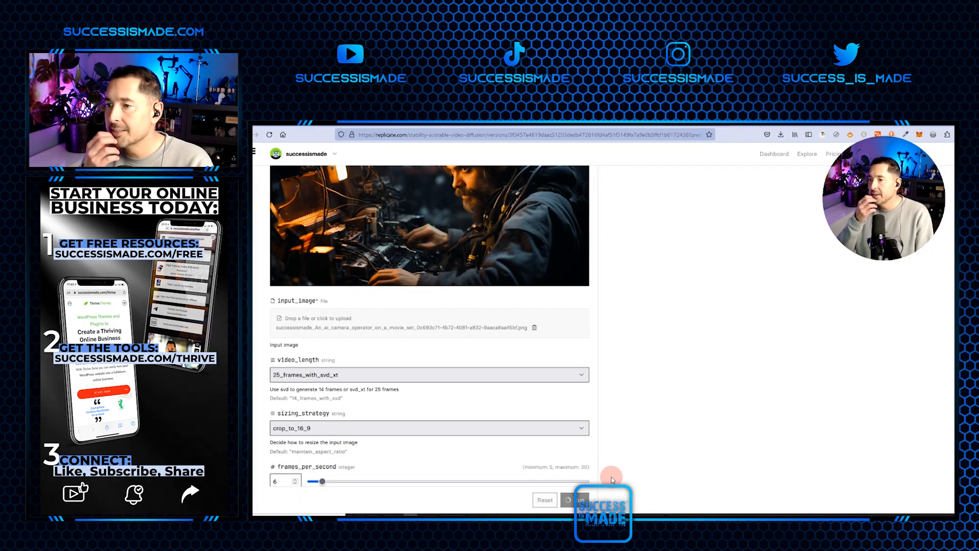
Run a 25_frames_with_svd_xt, crop_to_16_9 generation on the camera operator image
{"action": "left_click", "coordinate": [578, 500]}
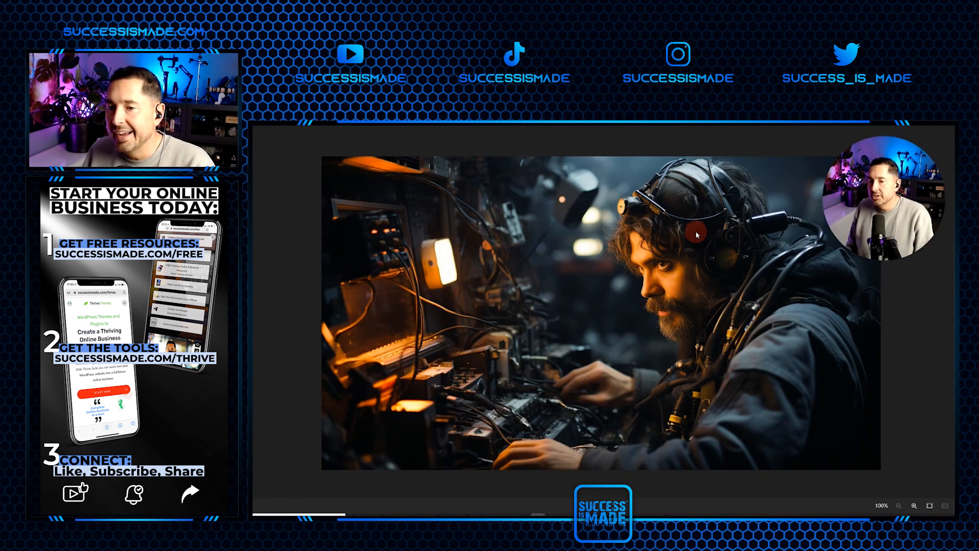
{"action": "mouse_move", "coordinate": [757, 264]}
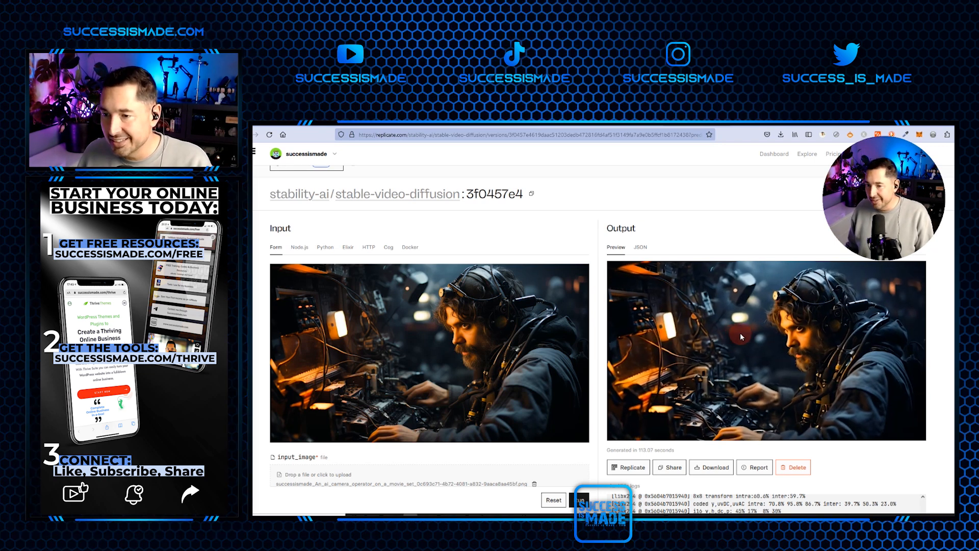
Play the Output preview of the finished camera operator video
{"action": "left_click", "coordinate": [740, 337]}
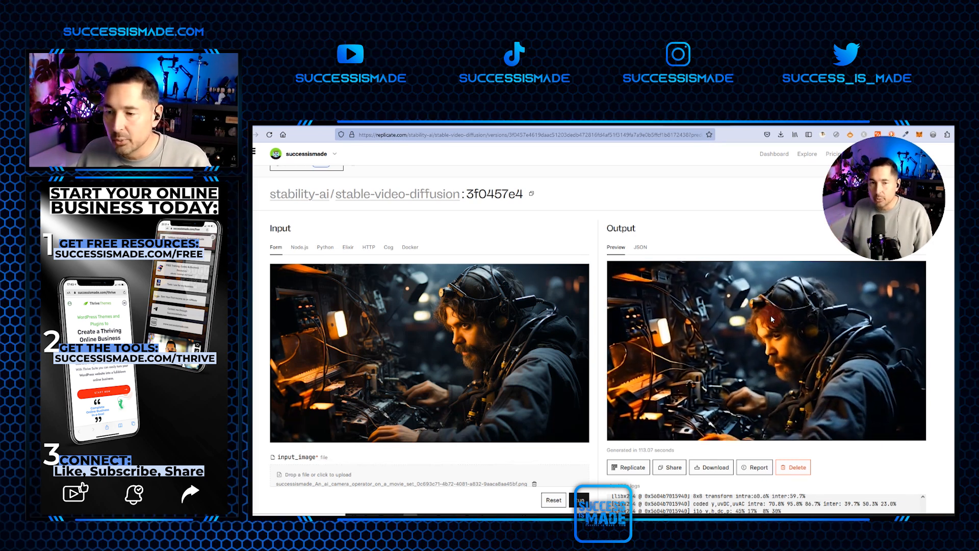
Rerun the camera operator generation with the same inputs and scroll to the new output
{"action": "left_click", "coordinate": [580, 500]}
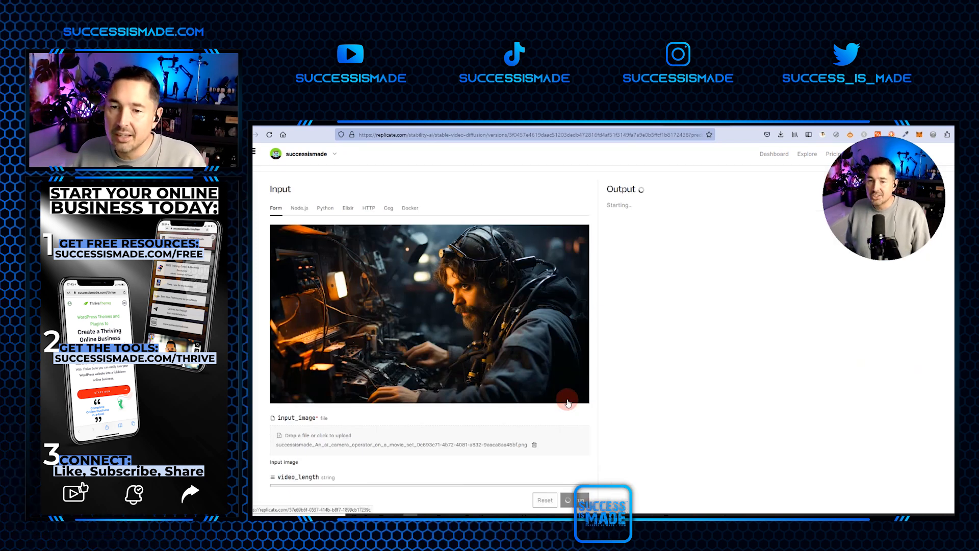
{"action": "left_click", "coordinate": [574, 500]}
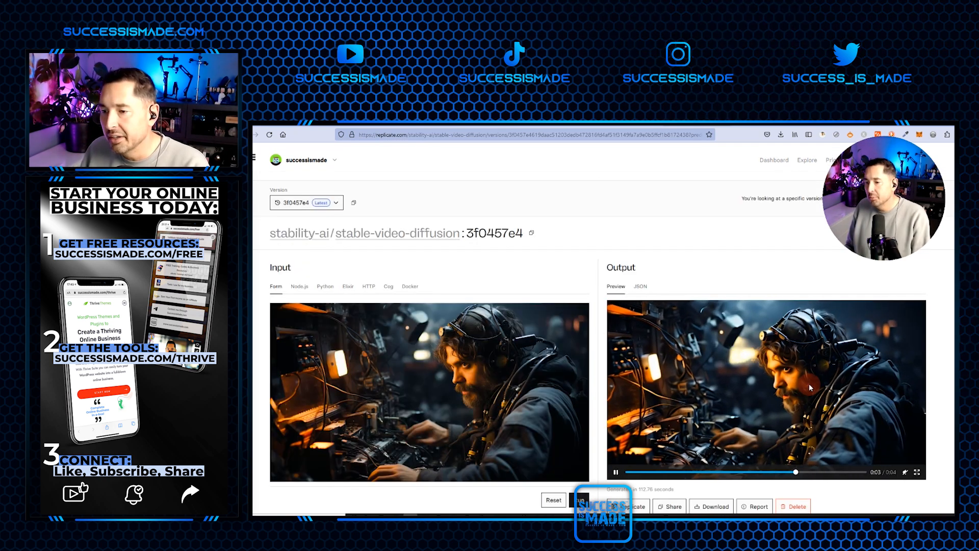
{"action": "scroll", "scroll_direction": "down", "scroll_amount": 3}
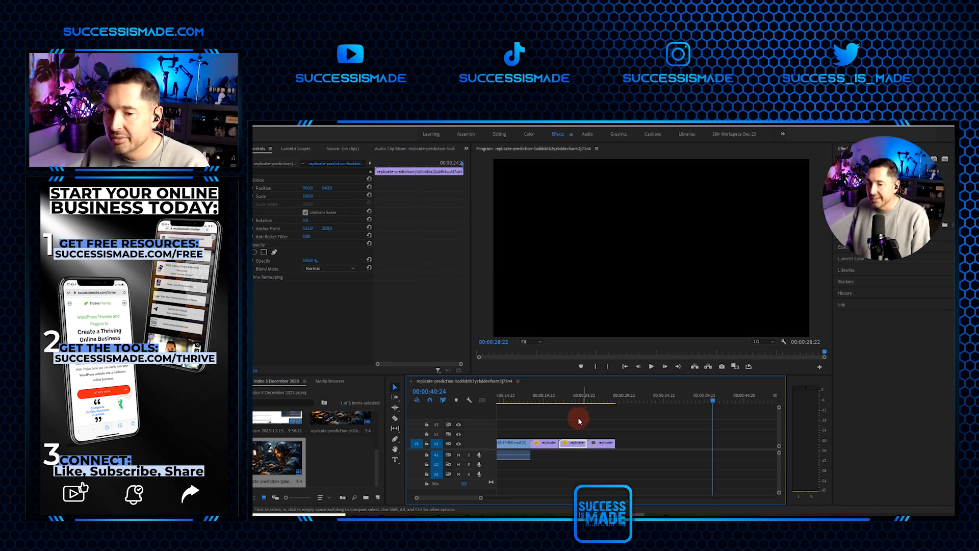
Line up the downloaded replicate clips one after another on track V1
{"action": "left_click", "coordinate": [562, 399]}
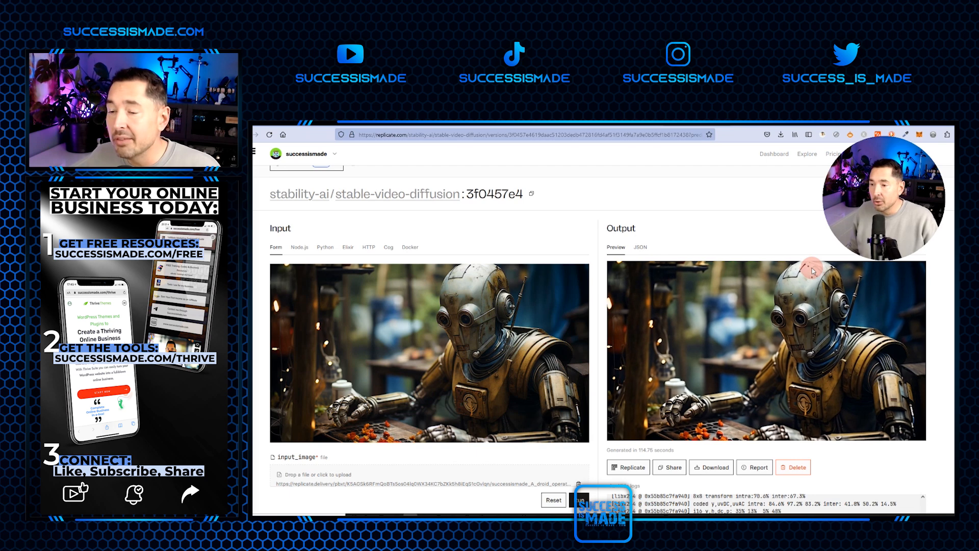
Download the droid output video and confirm it in the browser downloads panel
{"action": "left_click", "coordinate": [780, 135]}
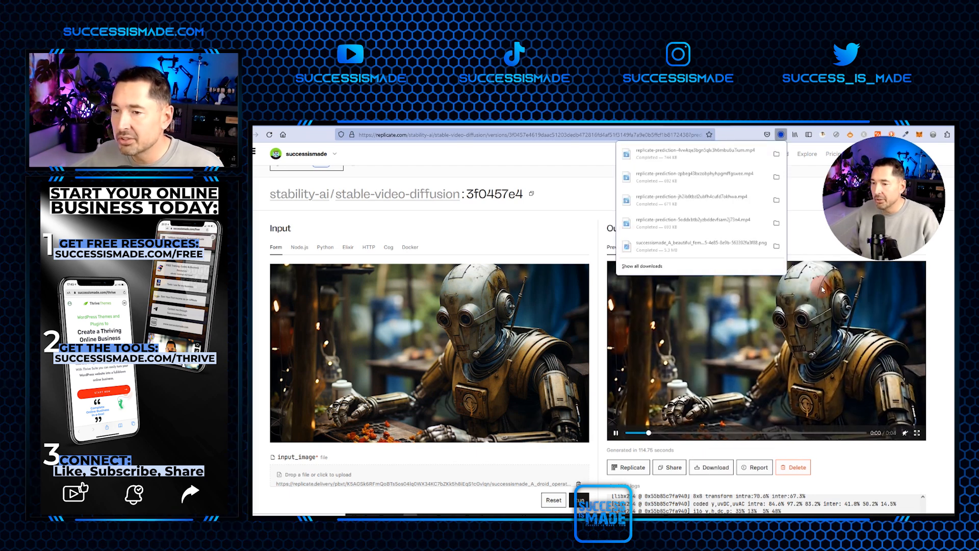
{"action": "left_click", "coordinate": [642, 267]}
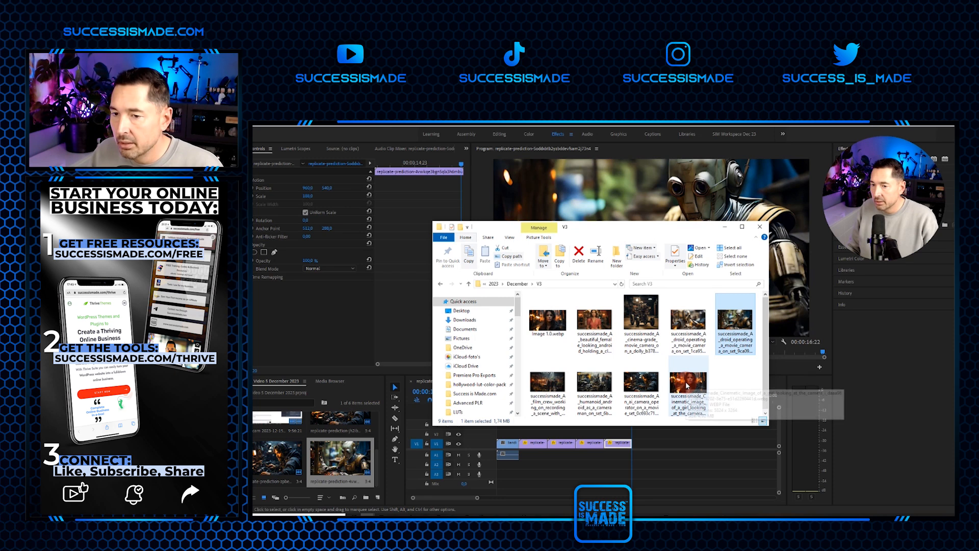
{"action": "mouse_move", "coordinate": [635, 385]}
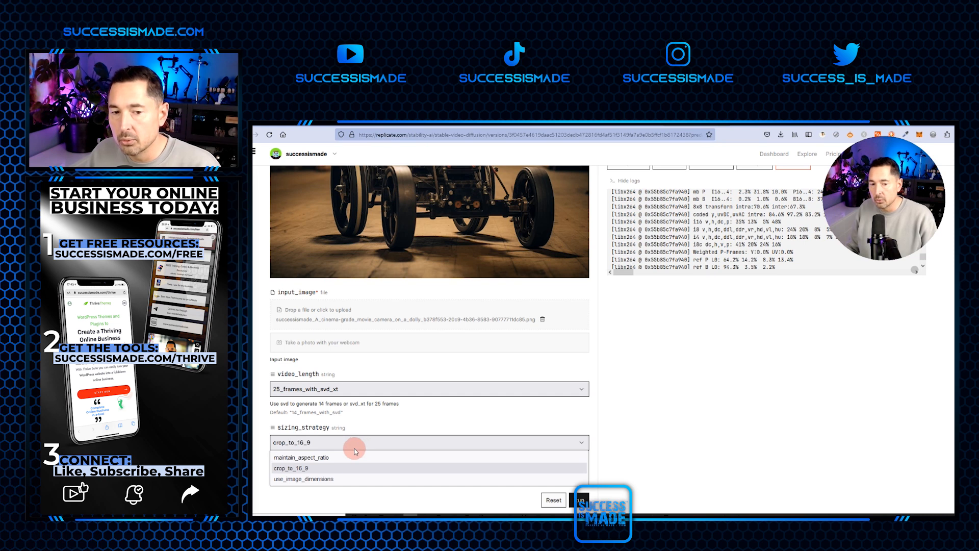
Switch sizing_strategy to maintain_aspect_ratio for the camera-on-dolly image
{"action": "left_click", "coordinate": [301, 458]}
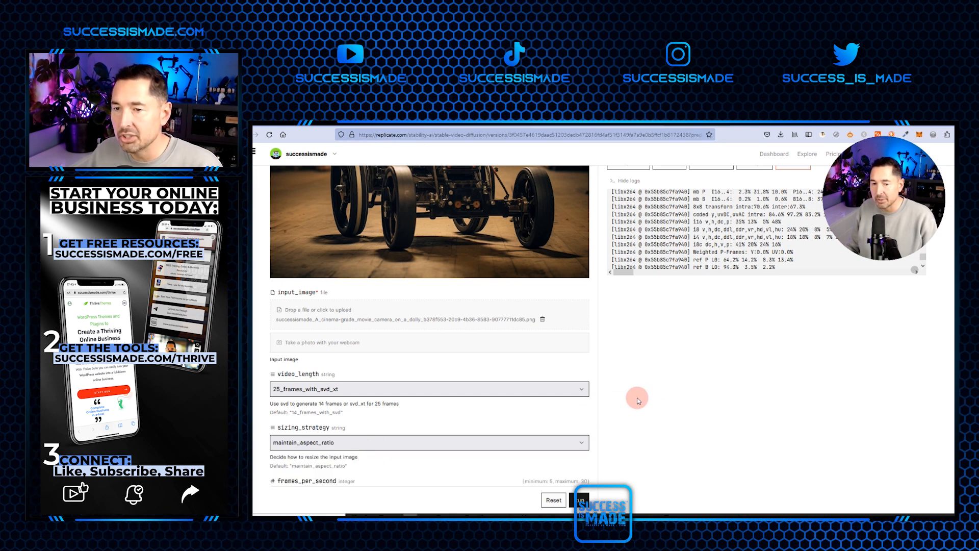
{"action": "left_click", "coordinate": [429, 442]}
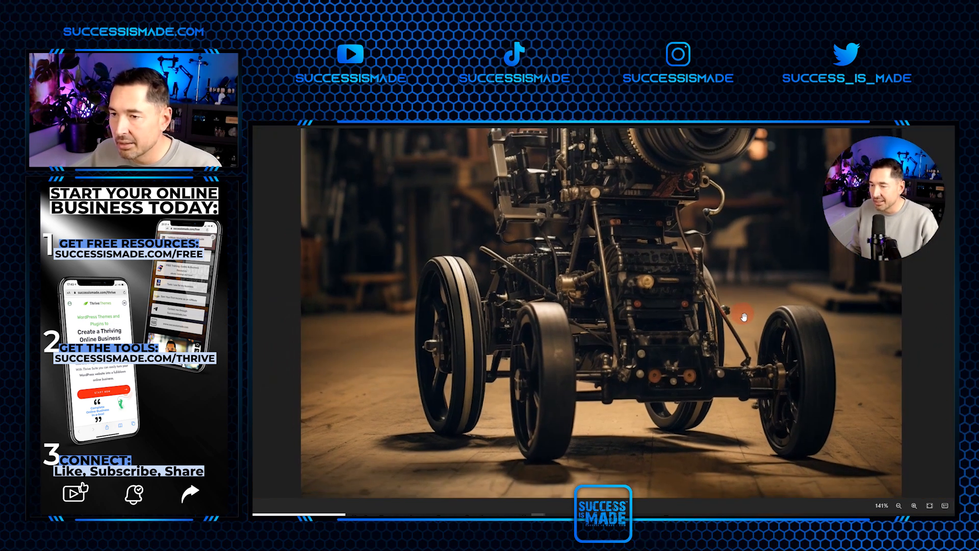
{"action": "left_click", "coordinate": [899, 505]}
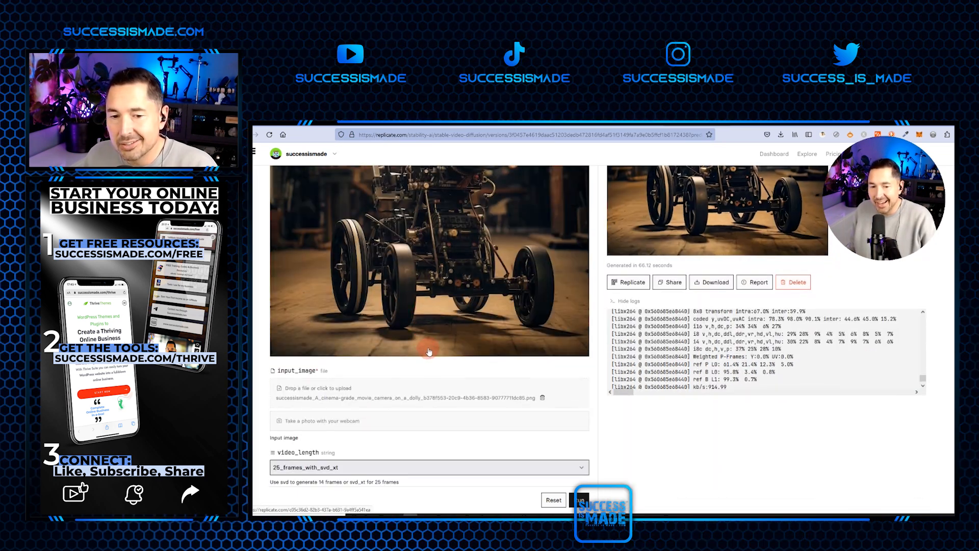
Set sizing strategy to crop to 16:9 and review the generated camera video
{"action": "scroll", "scroll_direction": "down", "scroll_amount": 3}
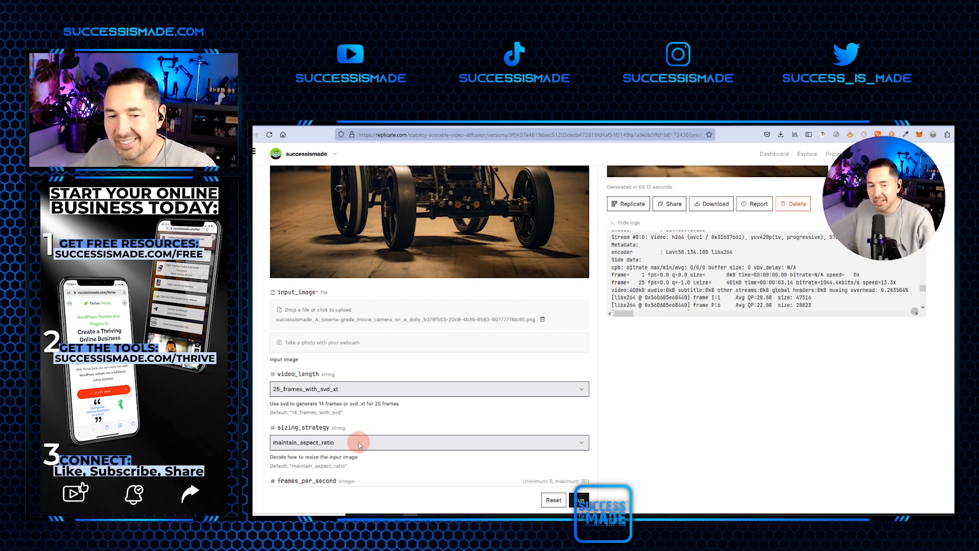
{"action": "left_click", "coordinate": [429, 442]}
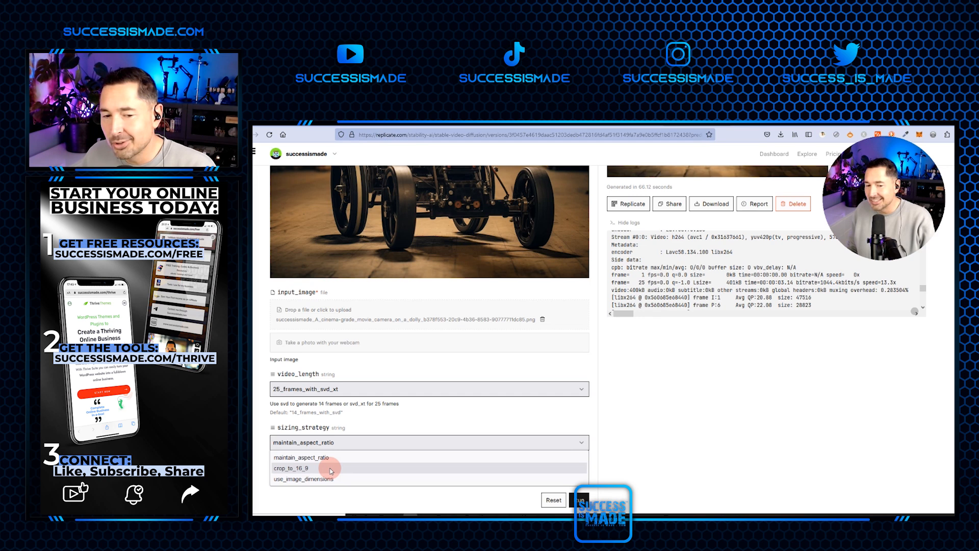
{"action": "left_click", "coordinate": [294, 468]}
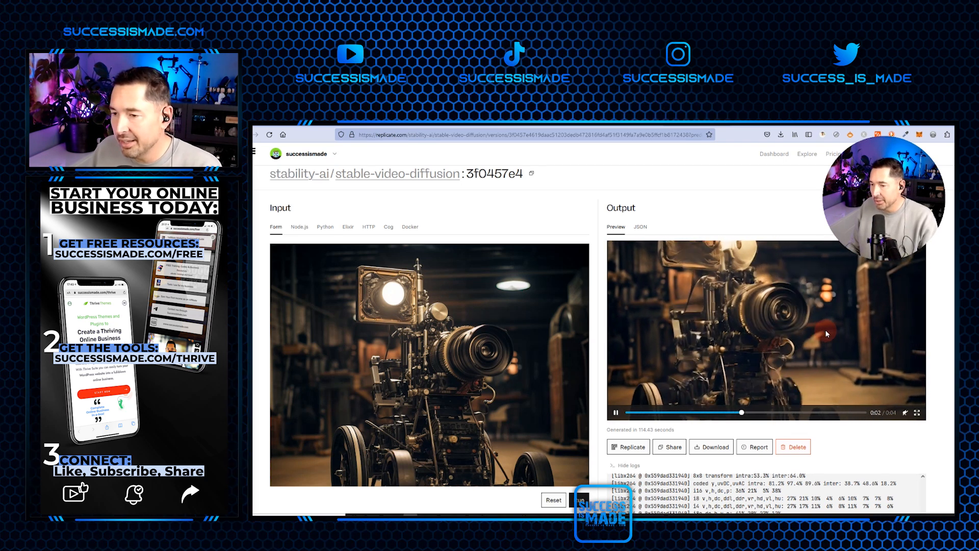
{"action": "scroll", "scroll_direction": "down", "scroll_amount": 3}
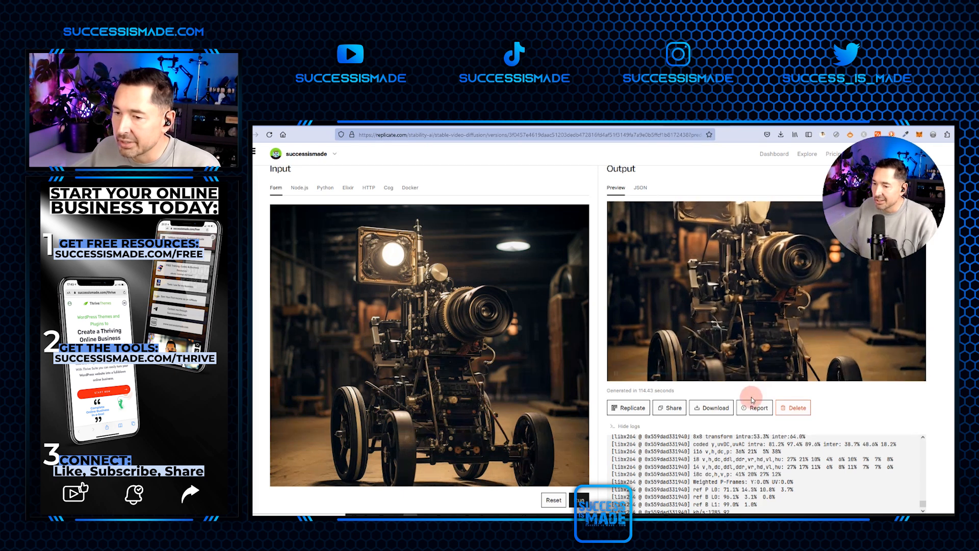
{"action": "left_click", "coordinate": [780, 135]}
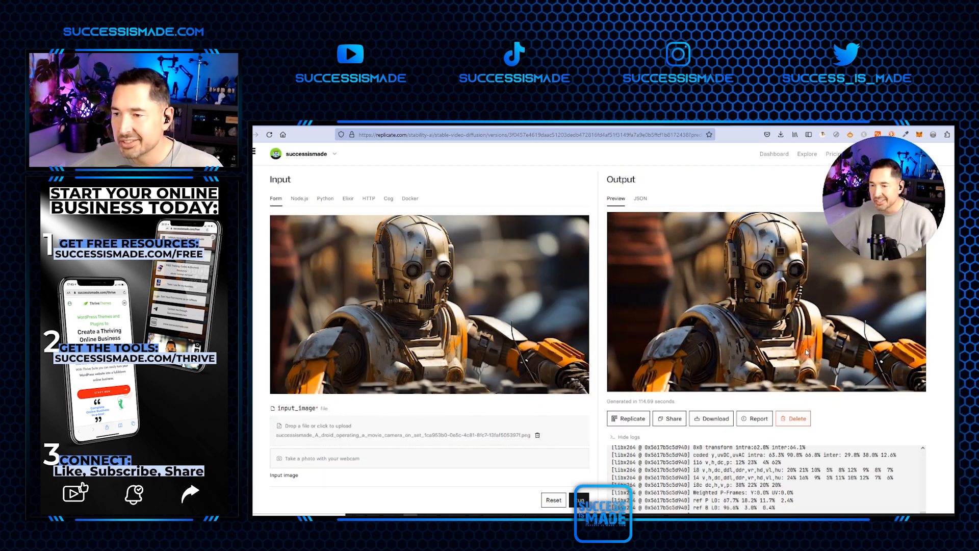
Play the droid-operating-a-camera clip in the Output preview
{"action": "left_click", "coordinate": [766, 300]}
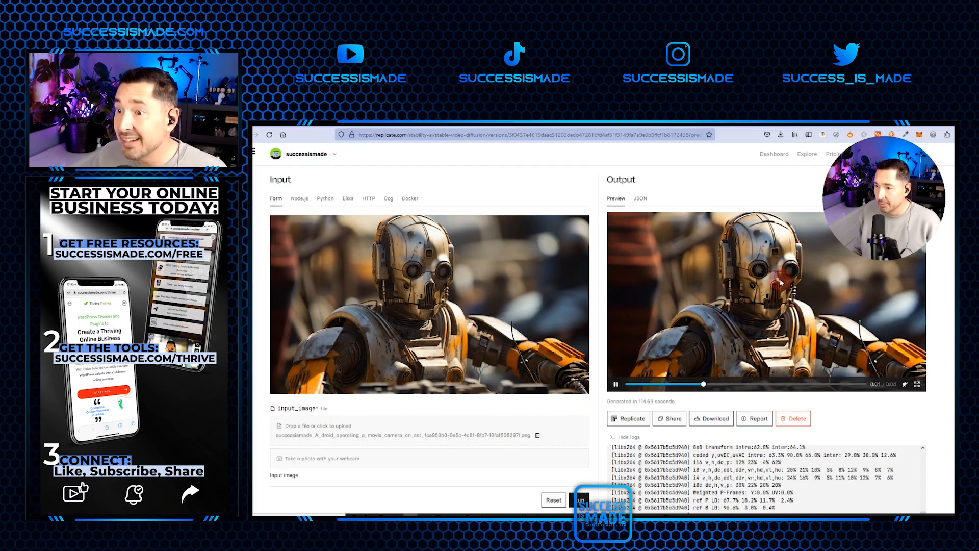